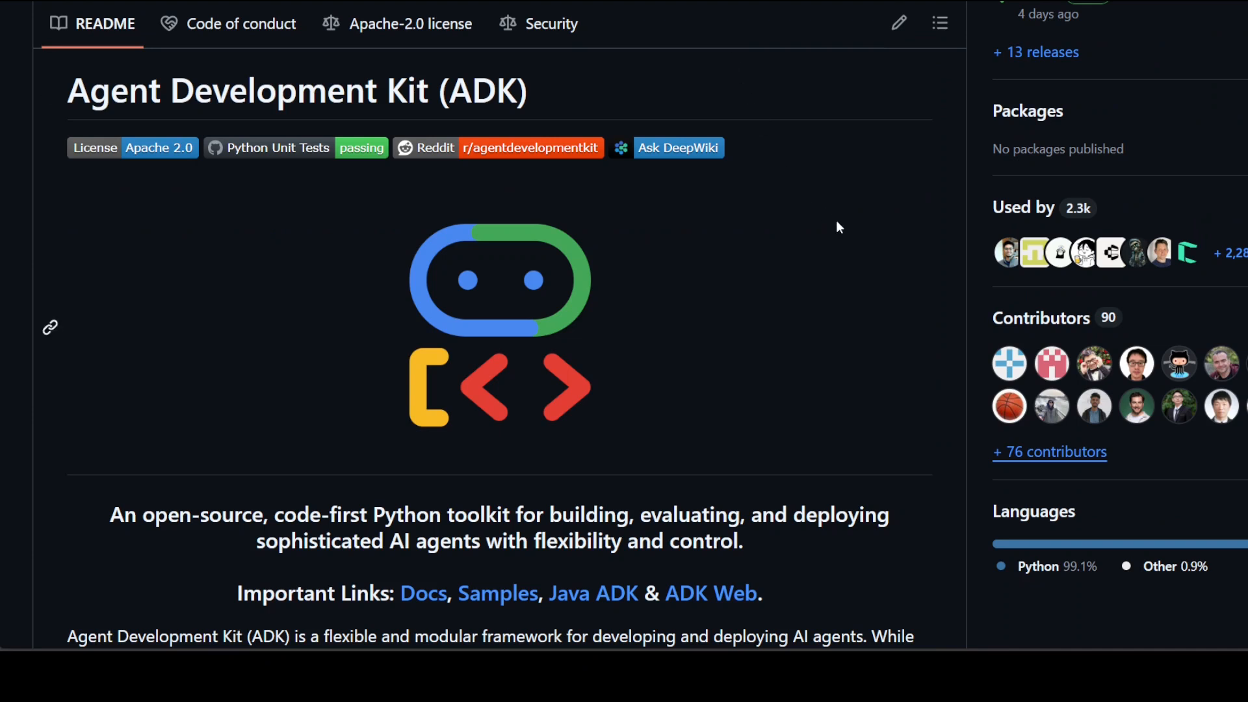
mouse_move(829, 225)
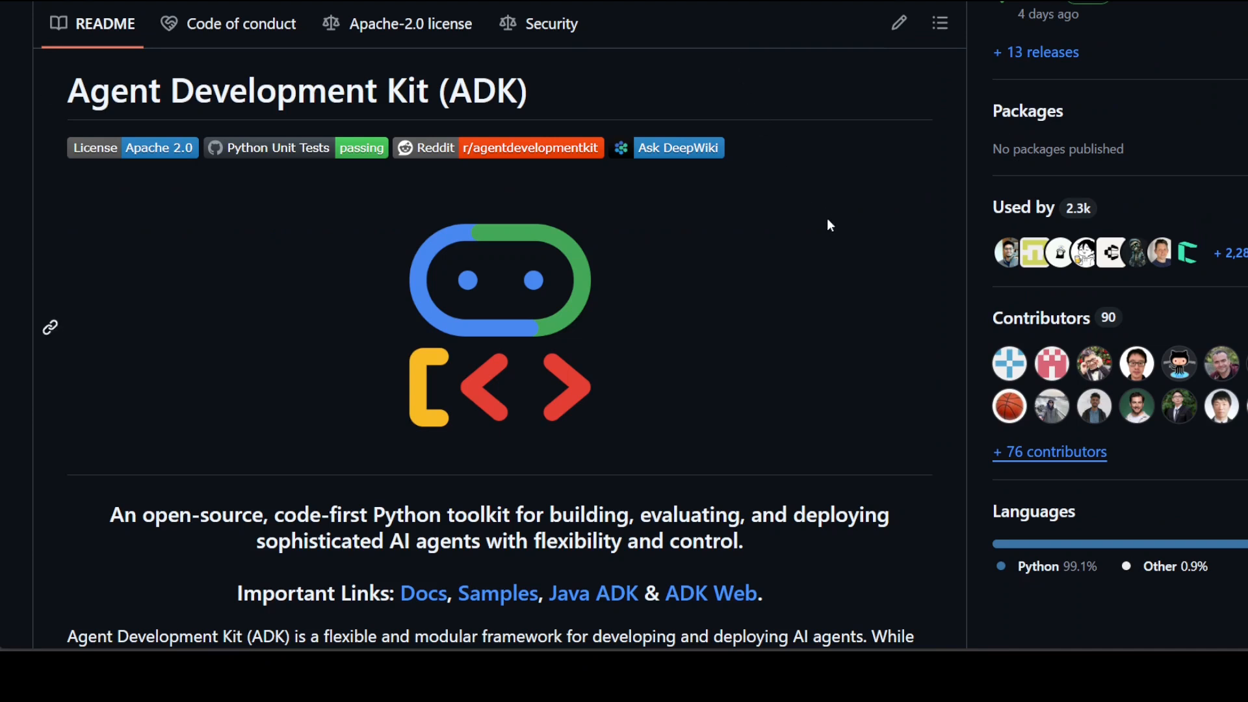
mouse_move(809, 228)
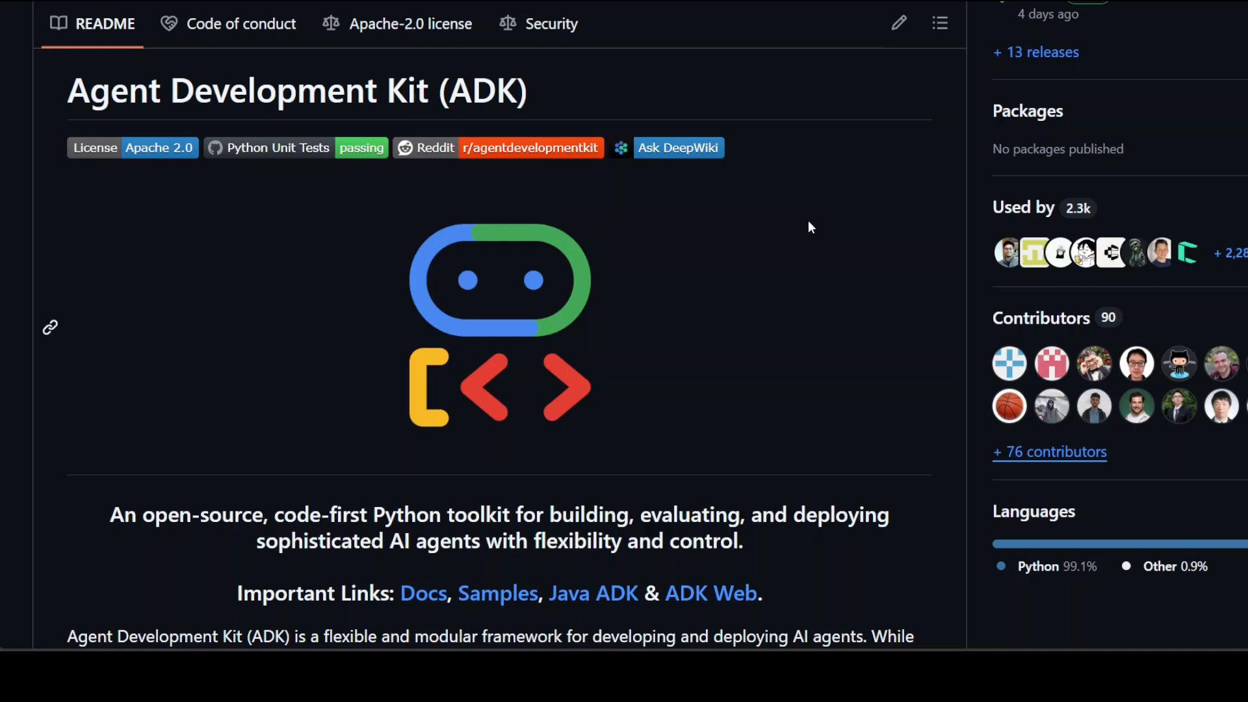
mouse_move(814, 282)
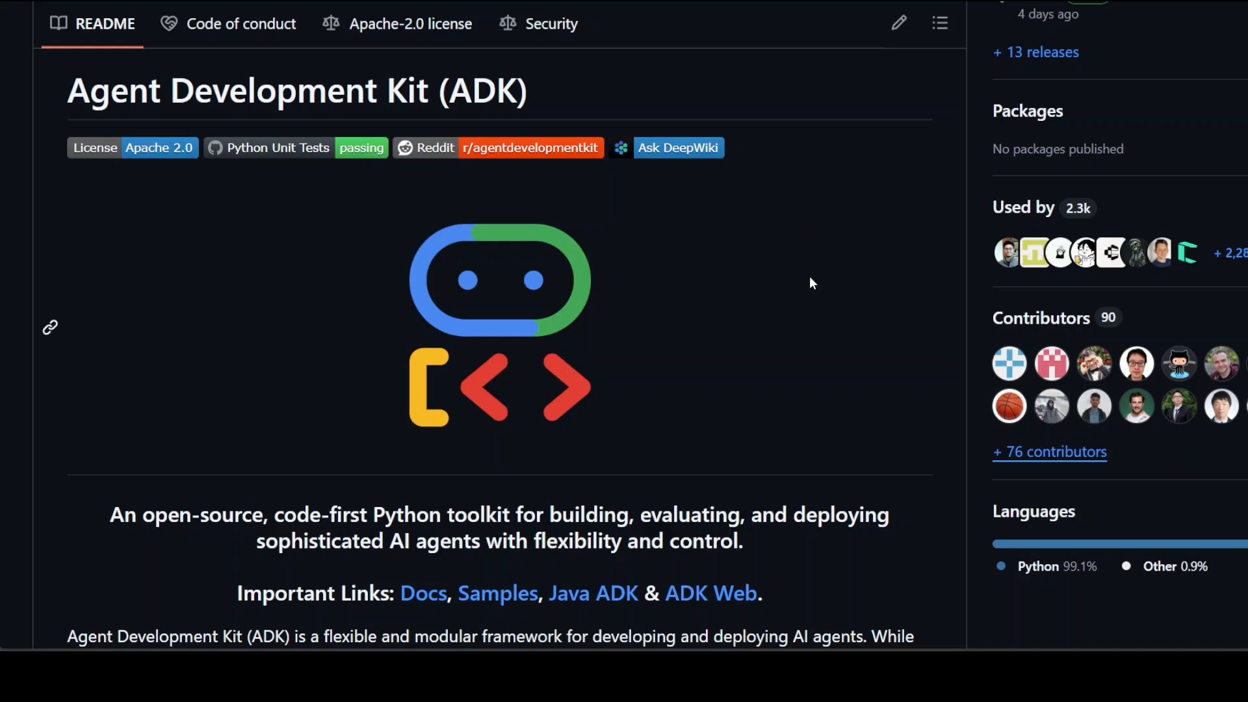
mouse_move(808, 281)
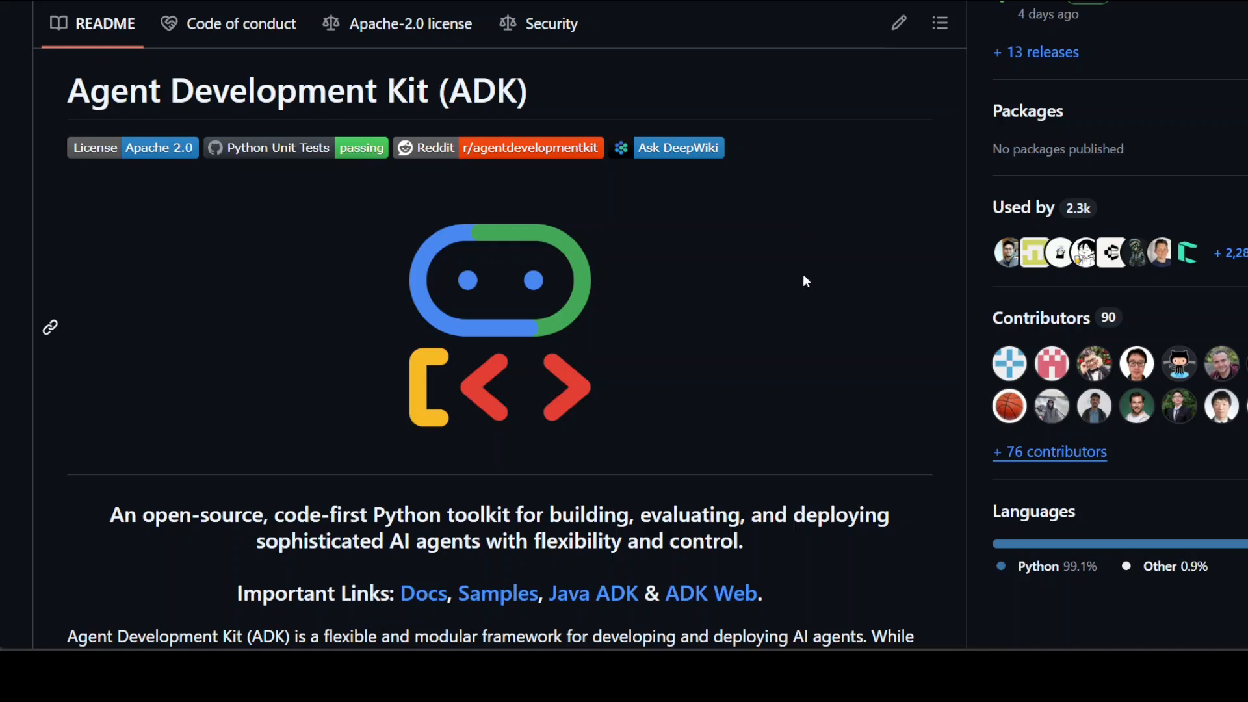
mouse_move(791, 280)
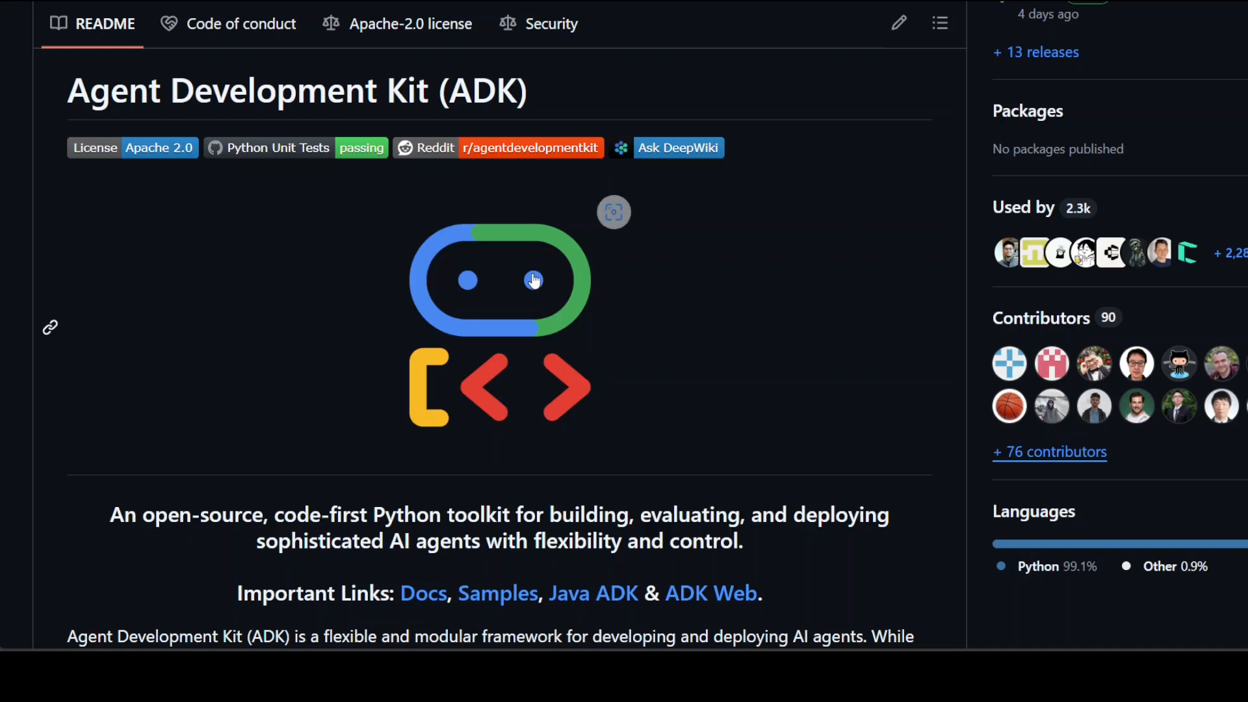
mouse_move(882, 278)
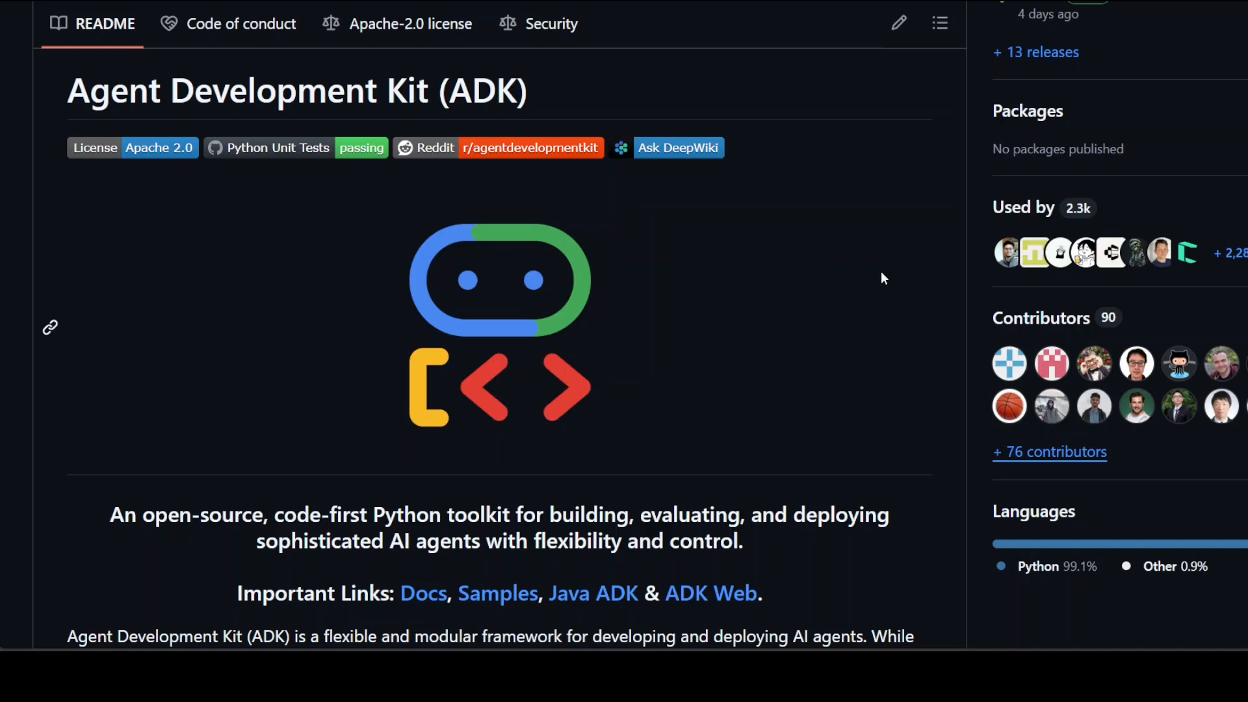
mouse_move(875, 280)
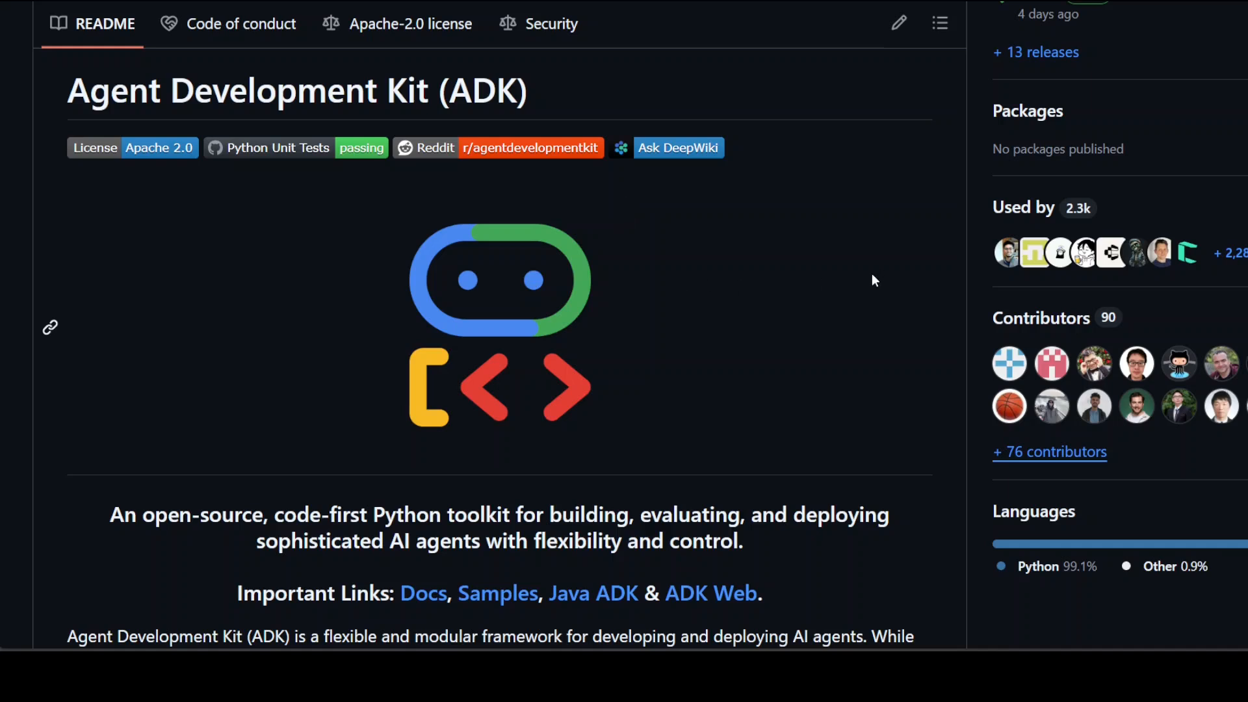
mouse_move(822, 285)
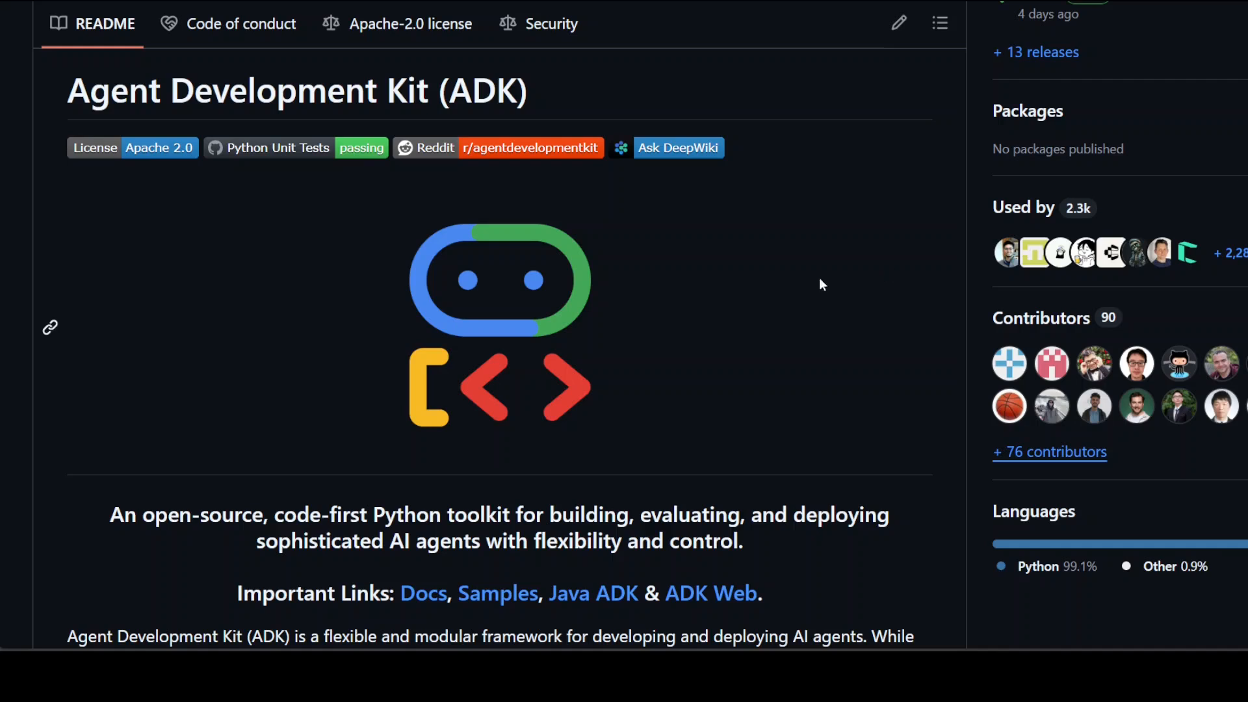
mouse_move(834, 312)
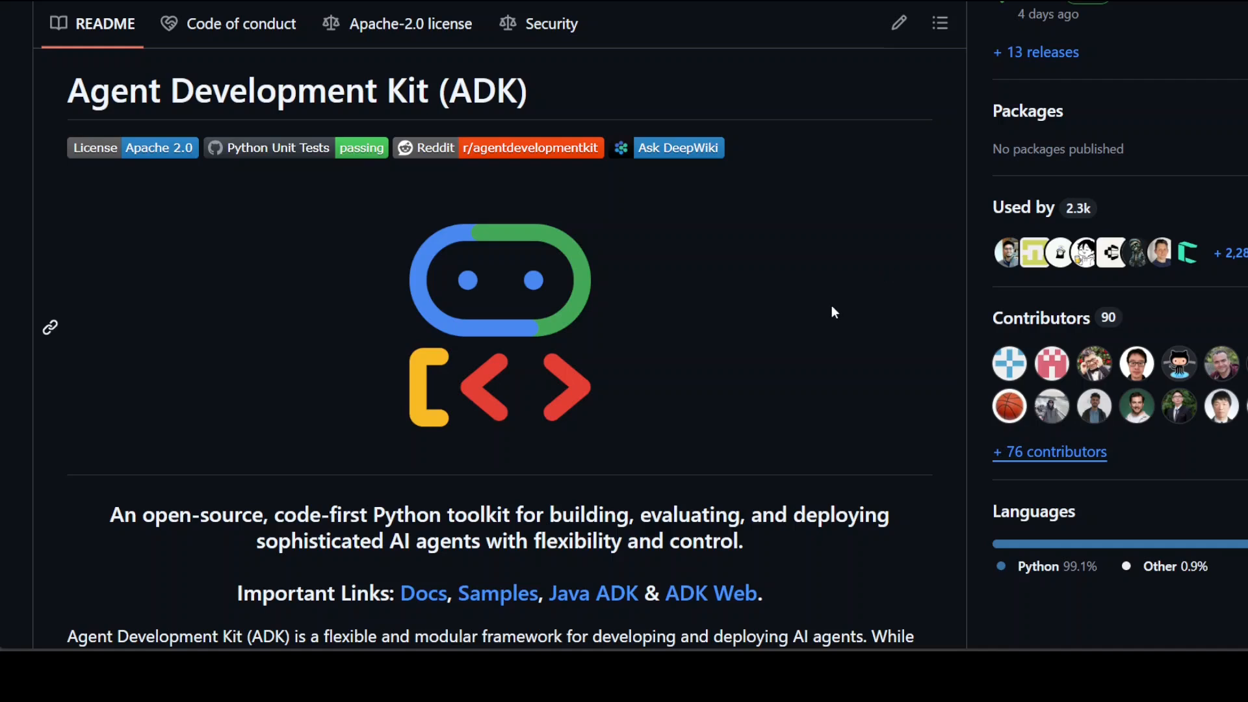
mouse_move(866, 467)
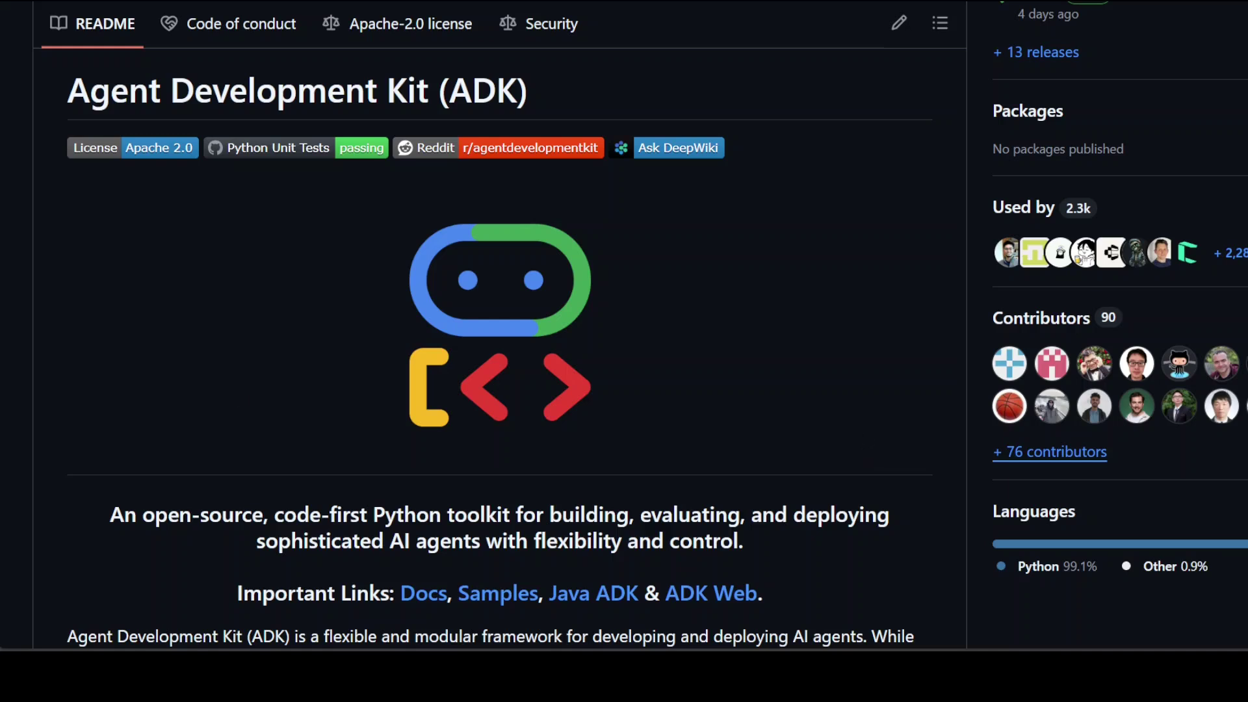
mouse_move(858, 92)
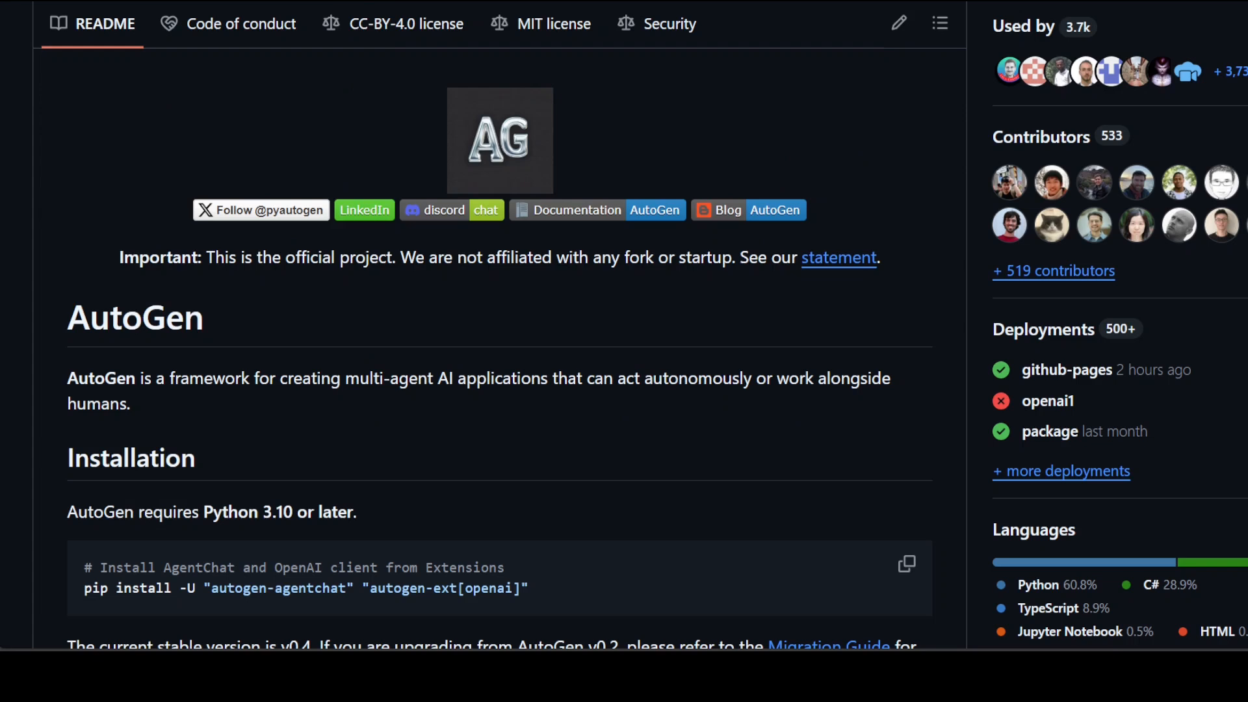
mouse_move(468, 183)
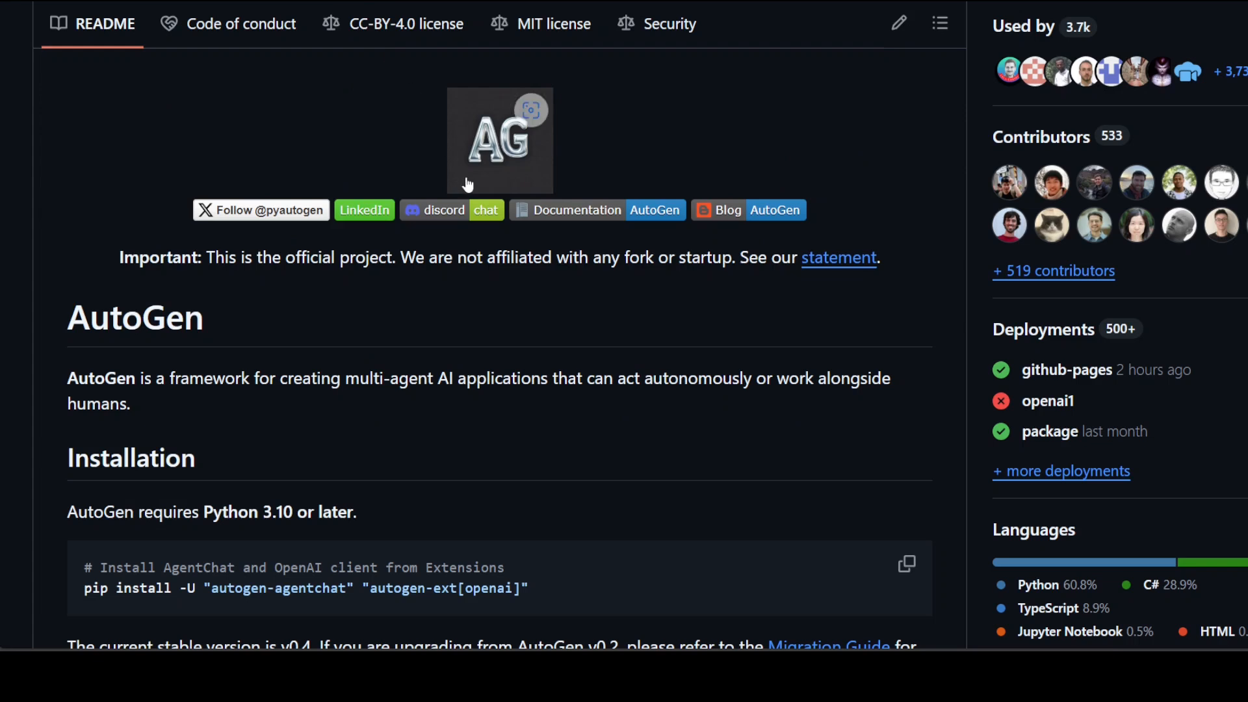
mouse_move(504, 247)
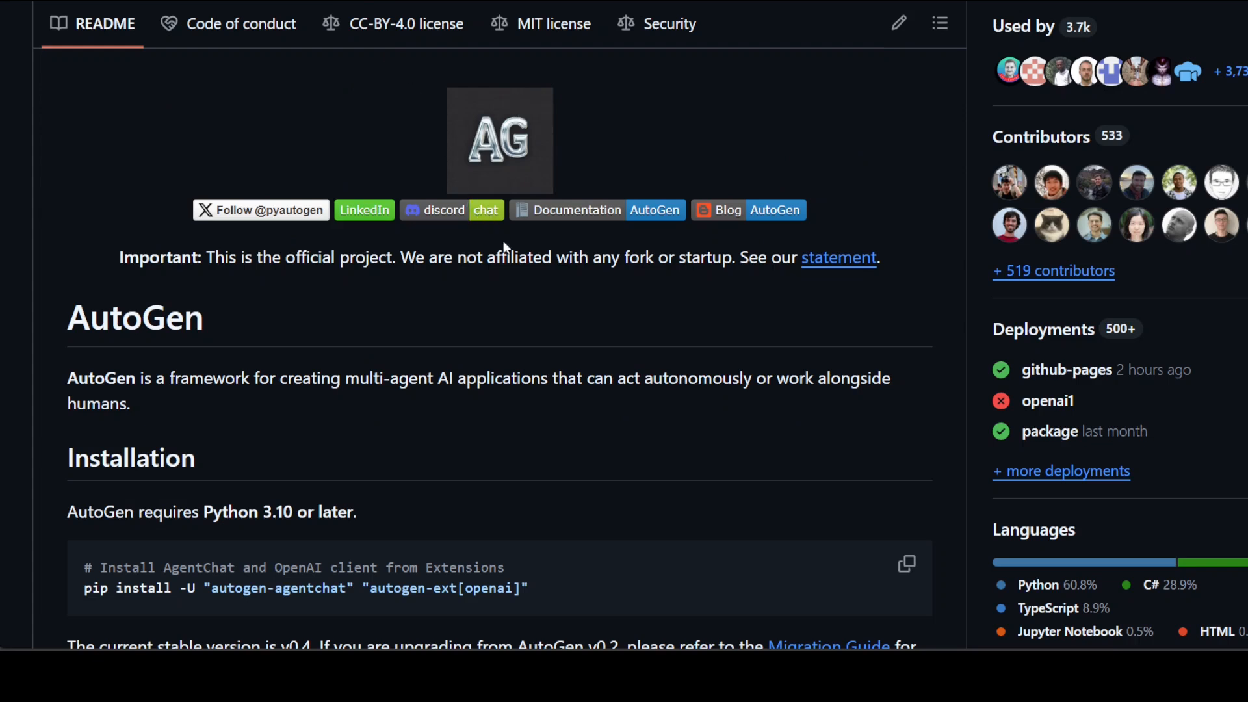
mouse_move(570, 184)
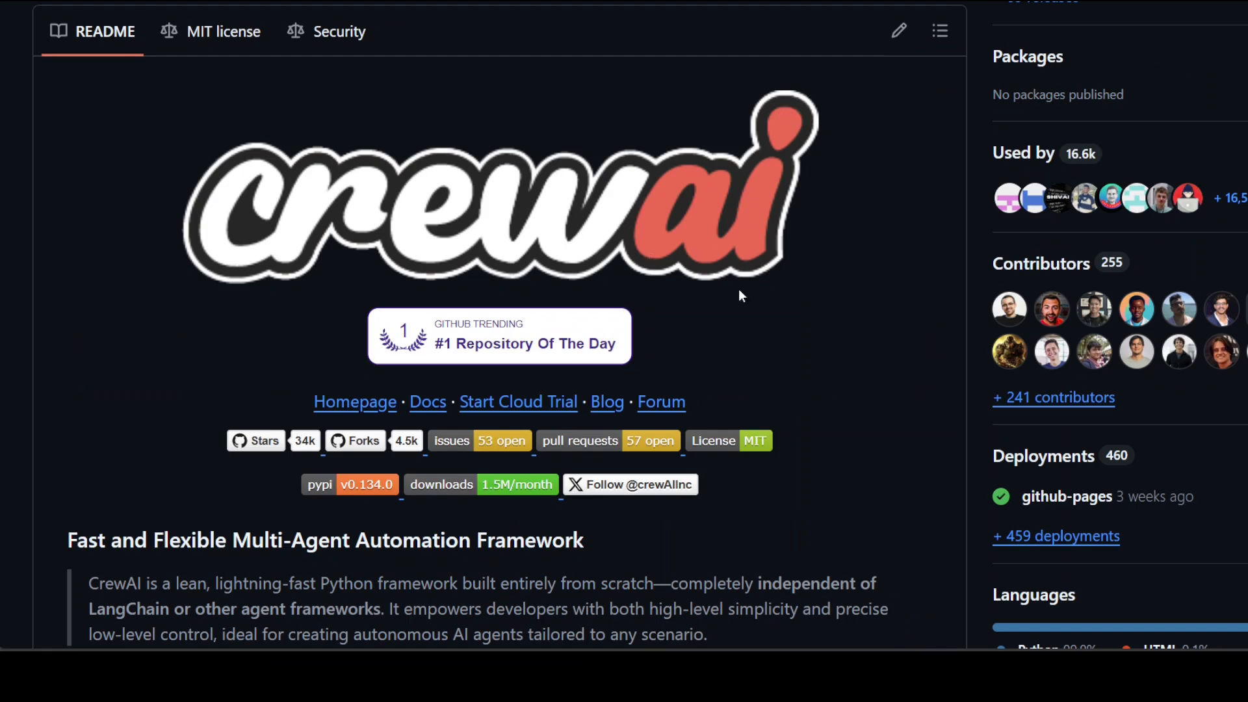
mouse_move(800, 366)
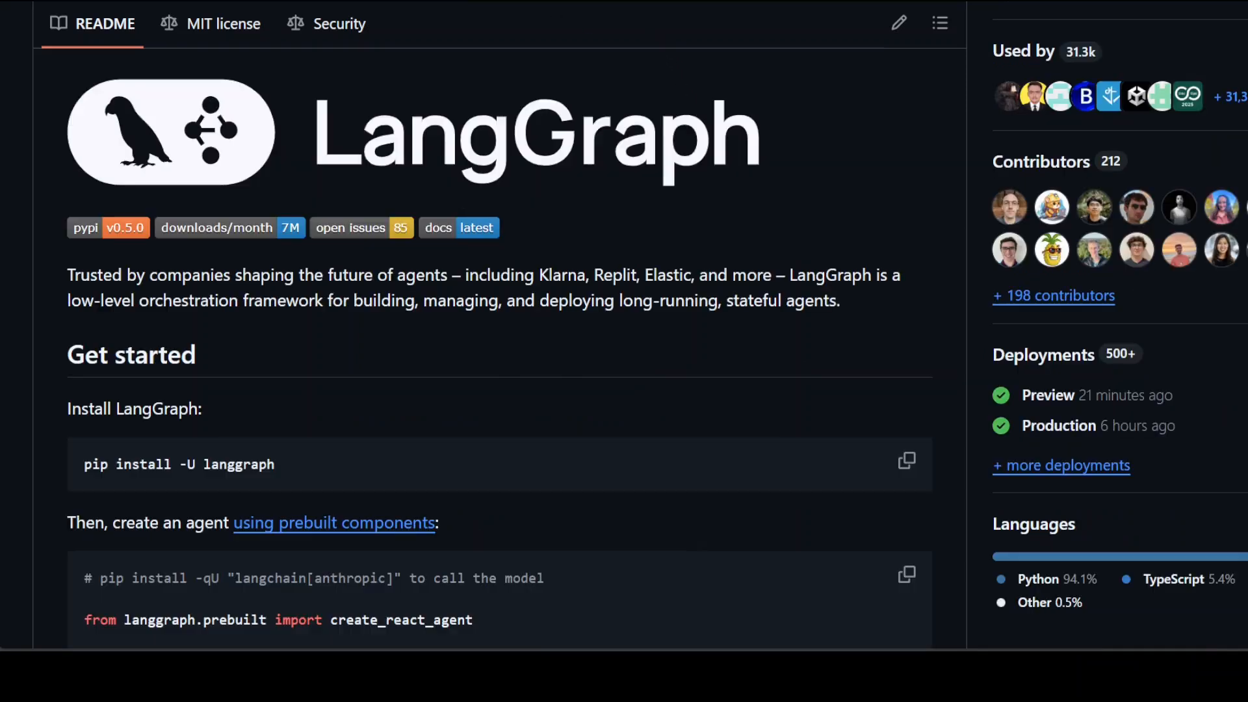
mouse_move(756, 408)
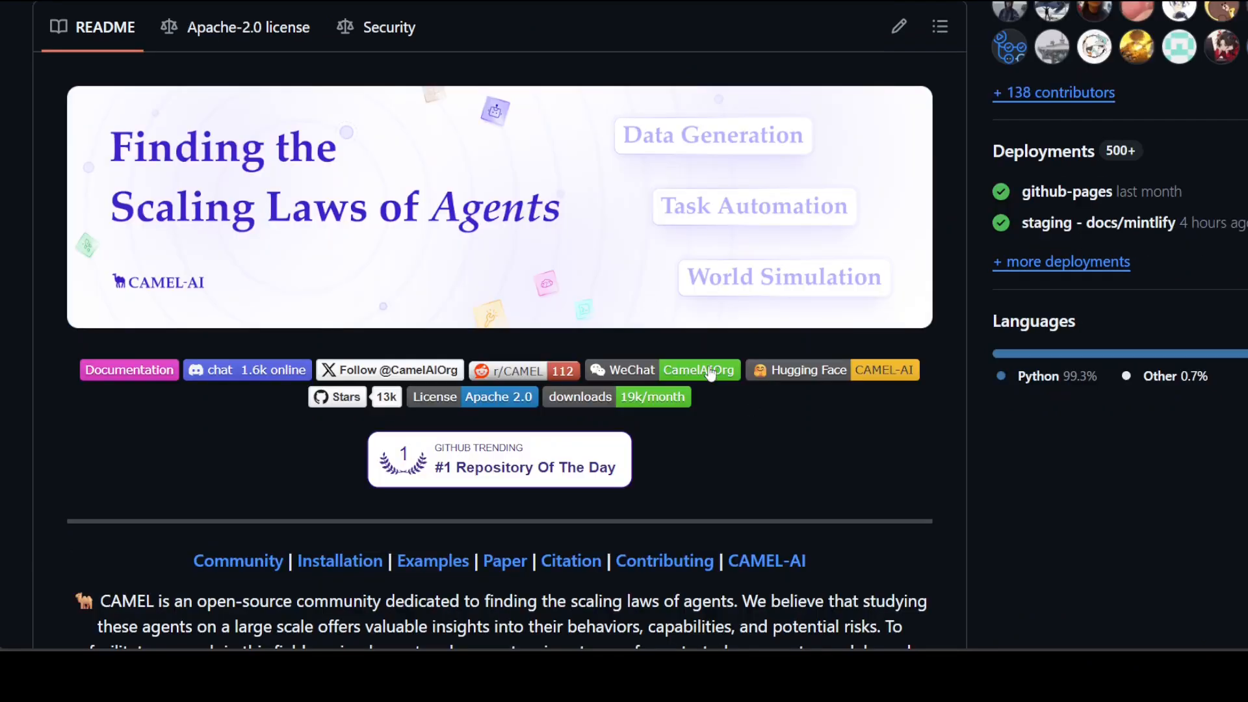
mouse_move(709, 375)
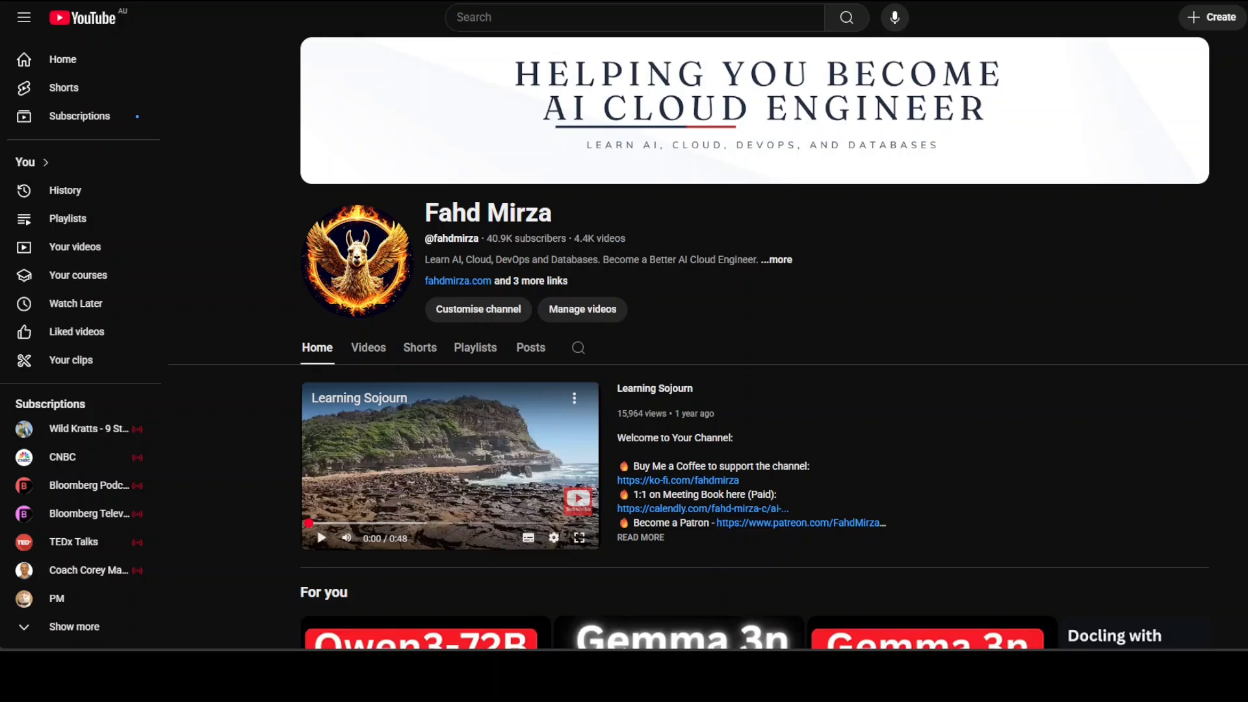
mouse_move(1026, 461)
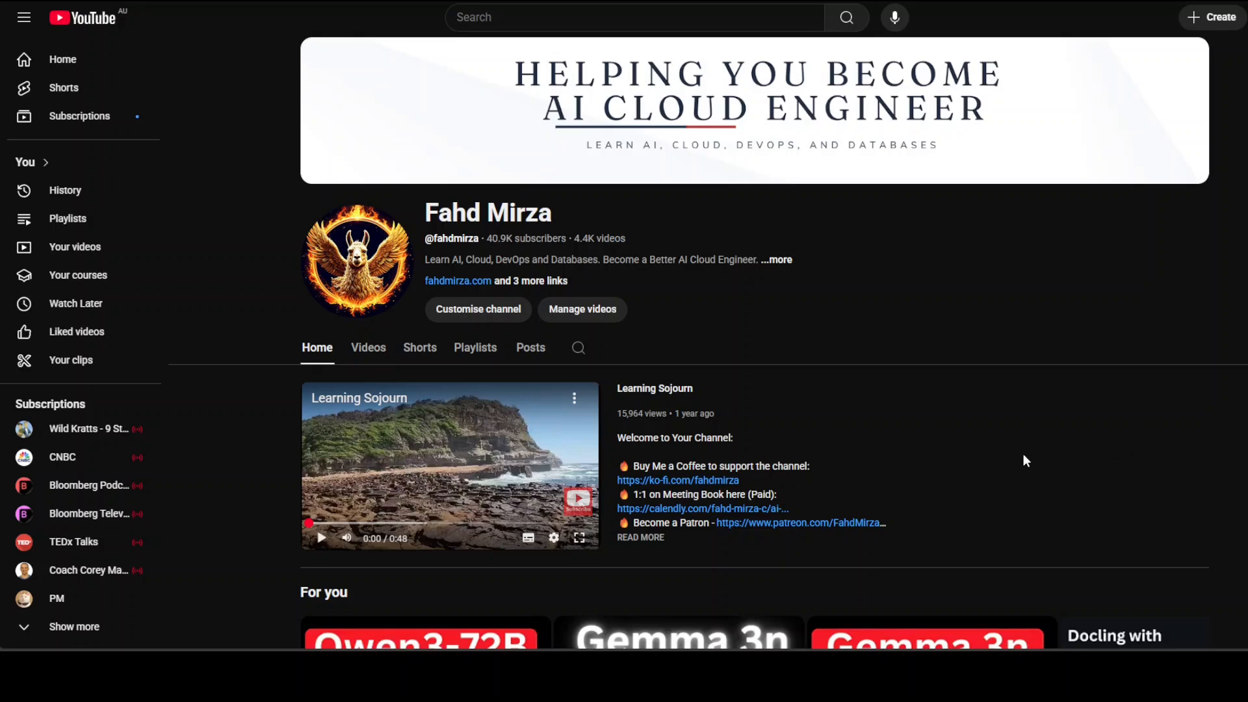
mouse_move(858, 498)
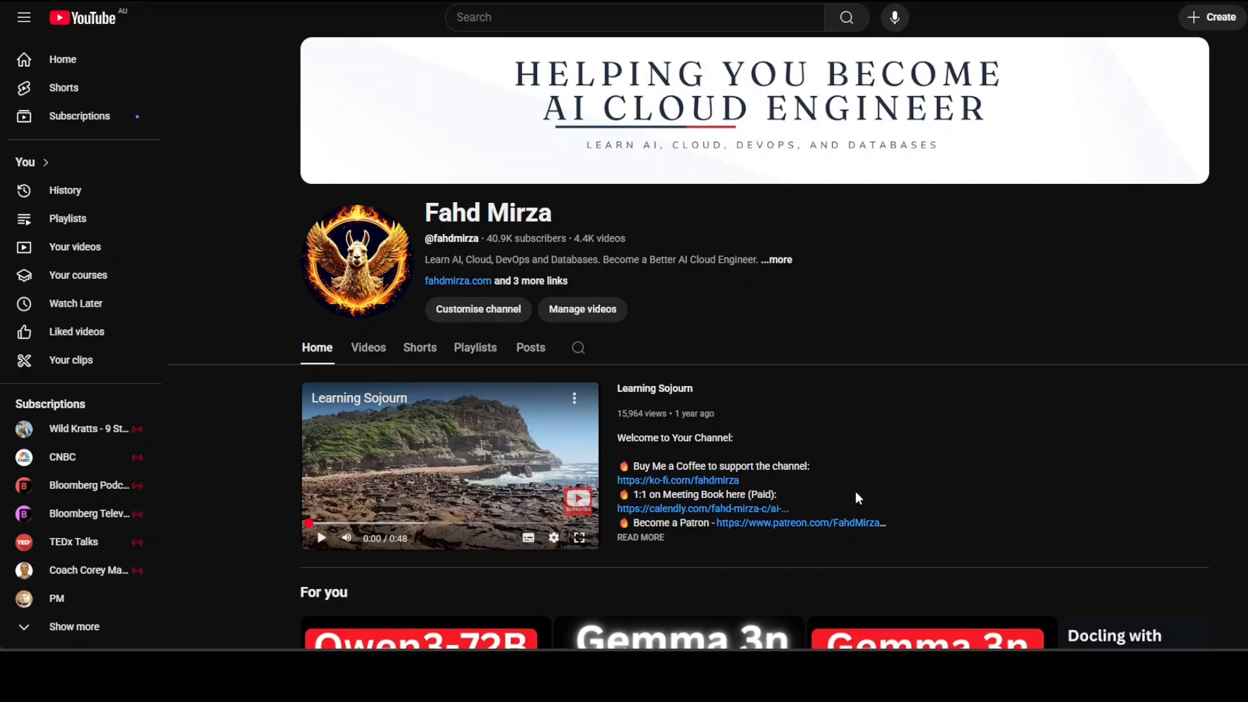
mouse_move(790, 497)
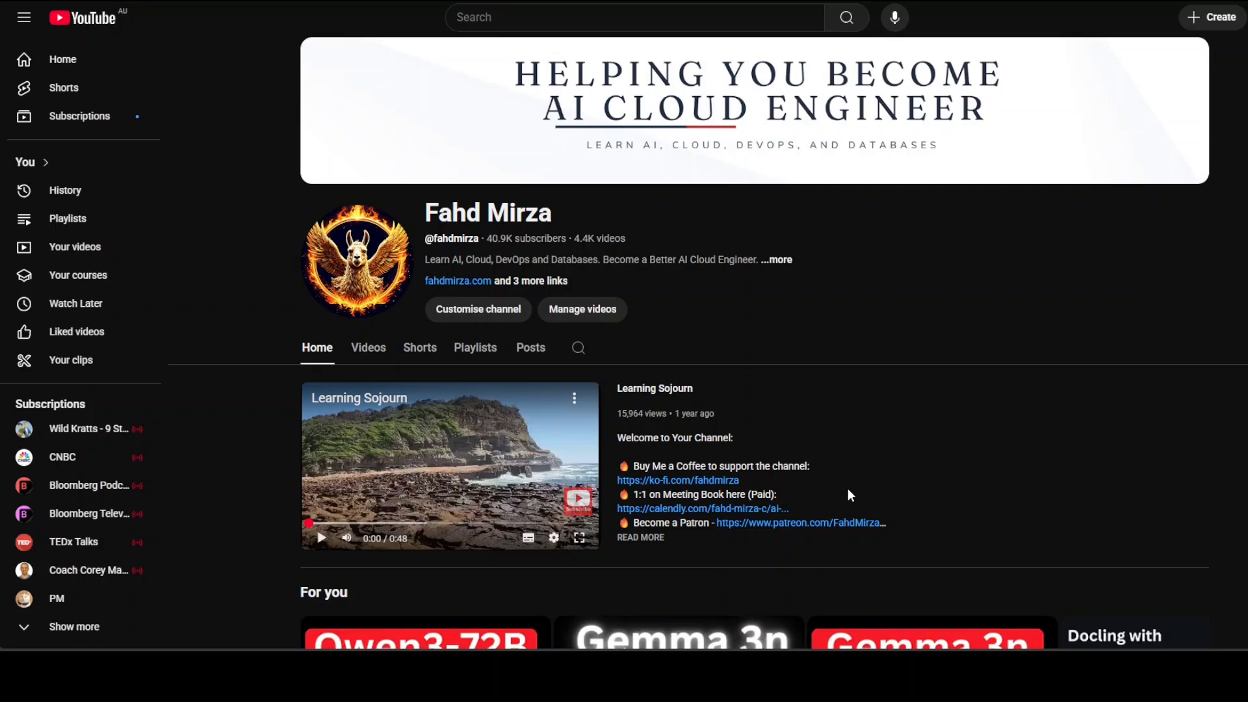
mouse_move(859, 457)
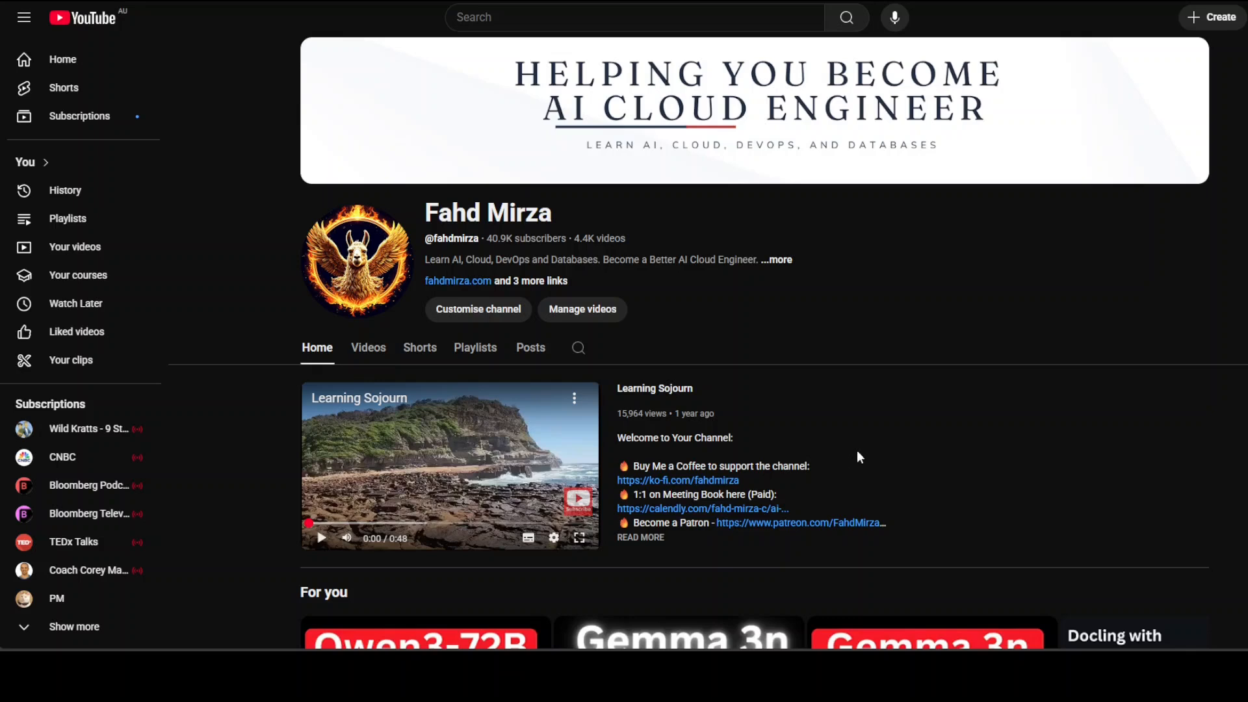
mouse_move(769, 512)
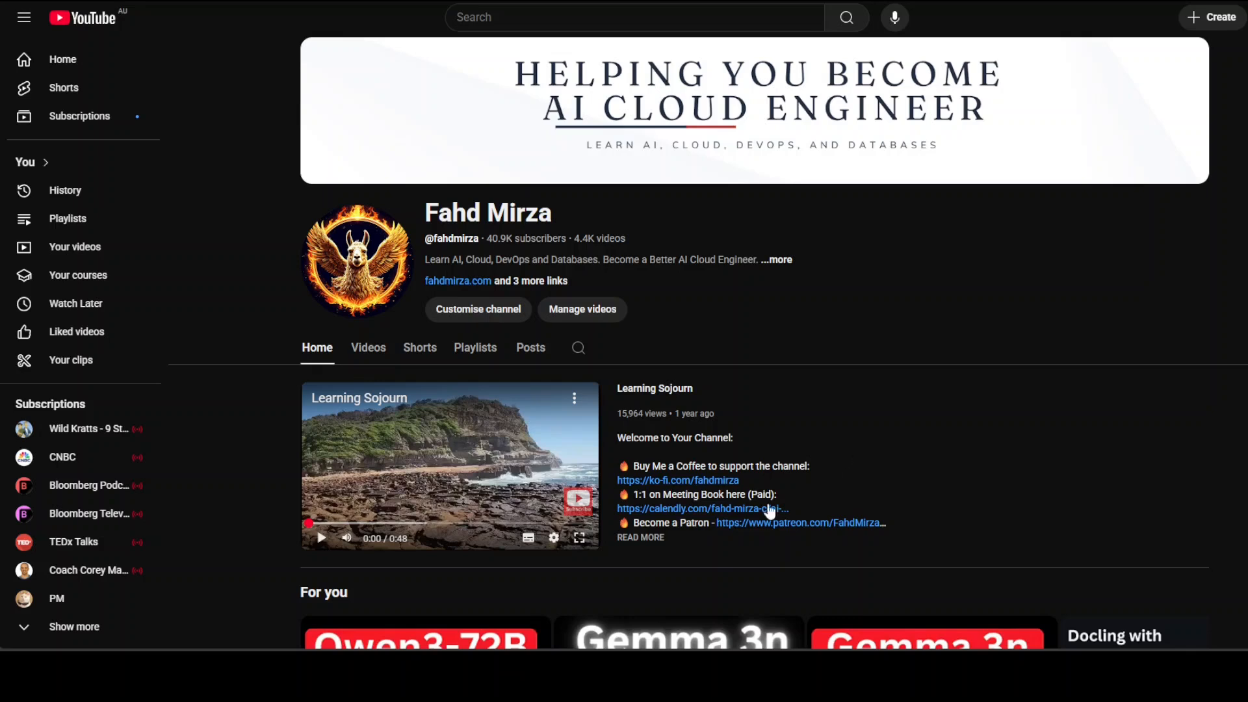
mouse_move(899, 489)
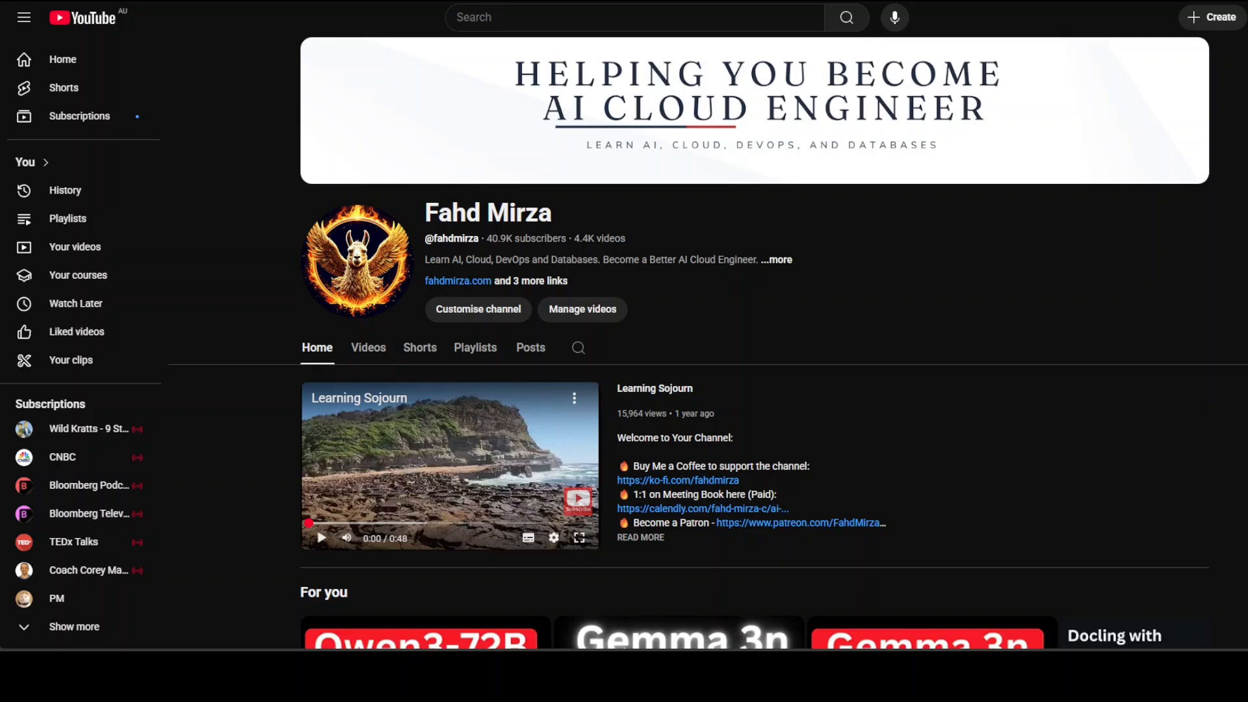
mouse_move(1115, 421)
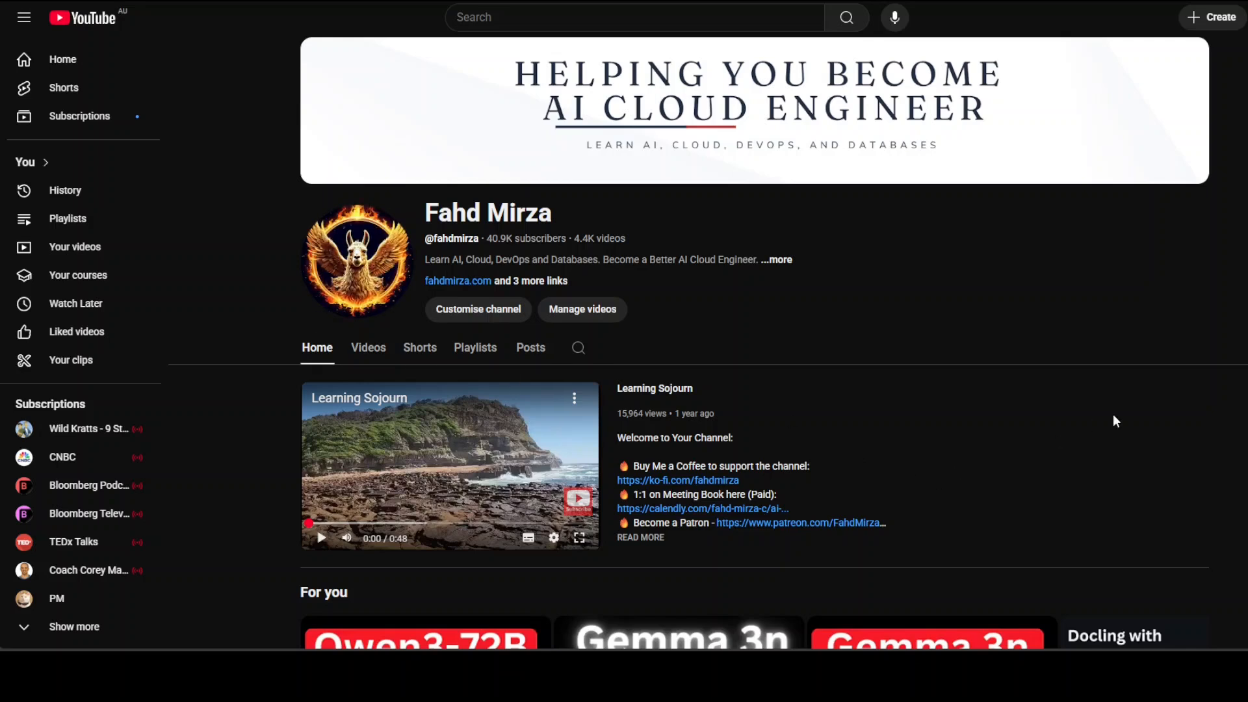
mouse_move(1069, 413)
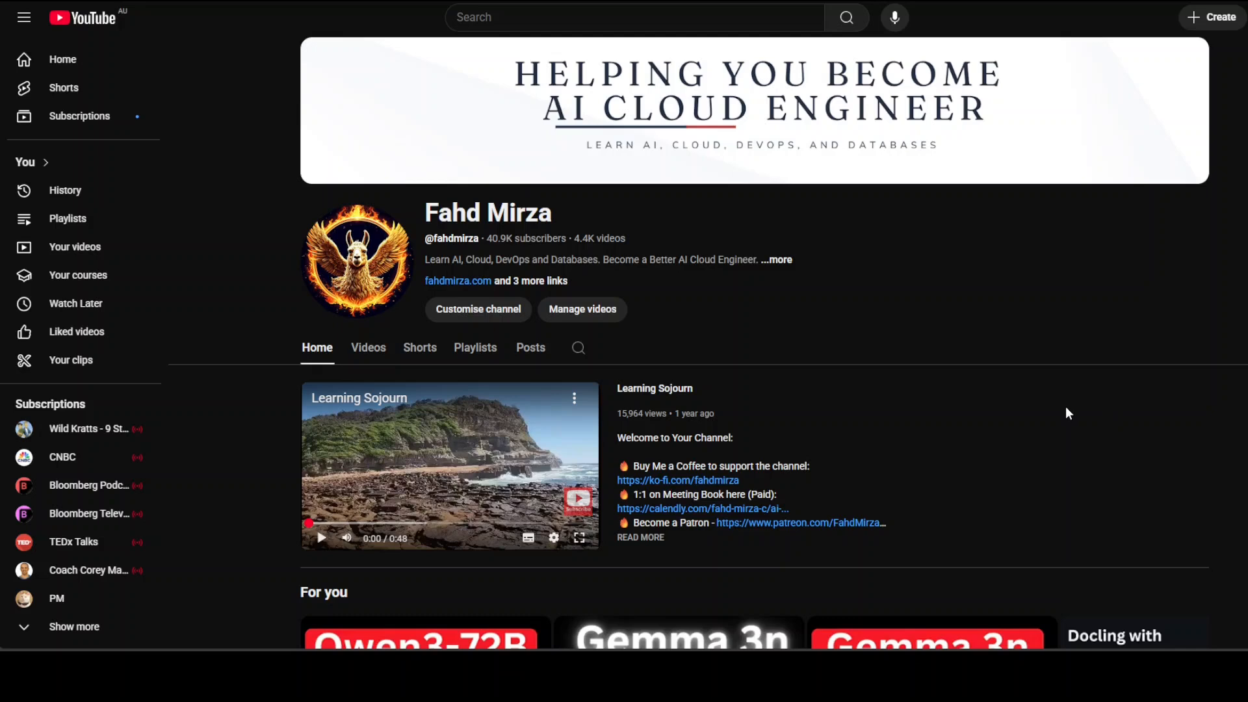